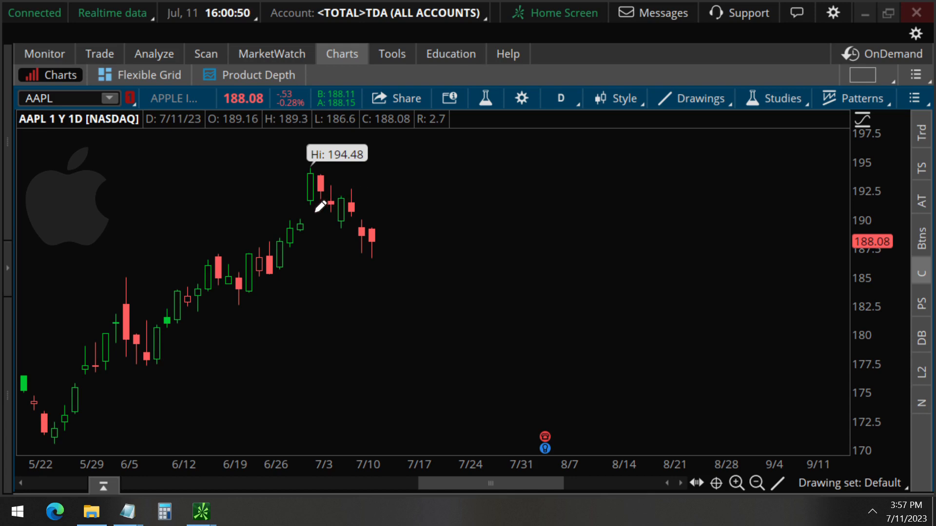
mouse_move(321, 194)
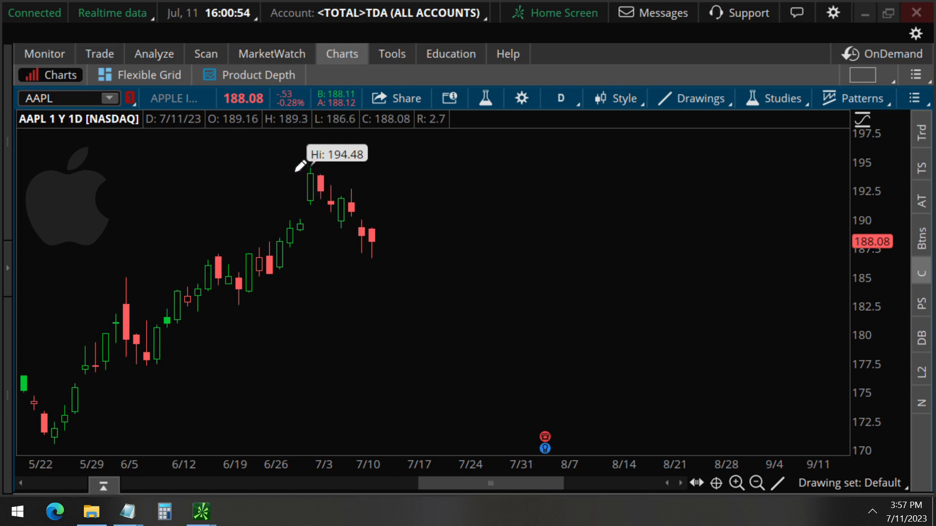
- Mark the three 10,030-contract 13:33:34 spread trades in Options Time & Sales and bring up the AAPL Trade page
left_click_drag(292, 173, 374, 130)
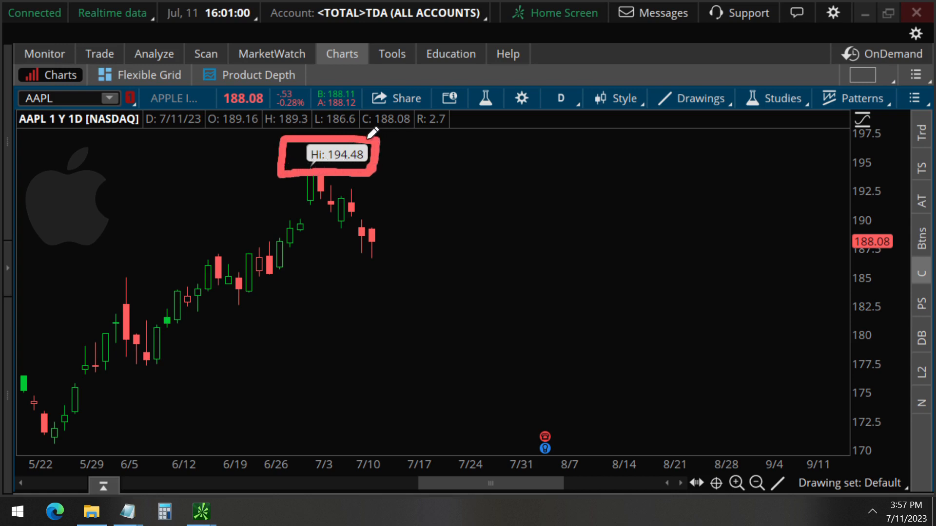
mouse_move(344, 129)
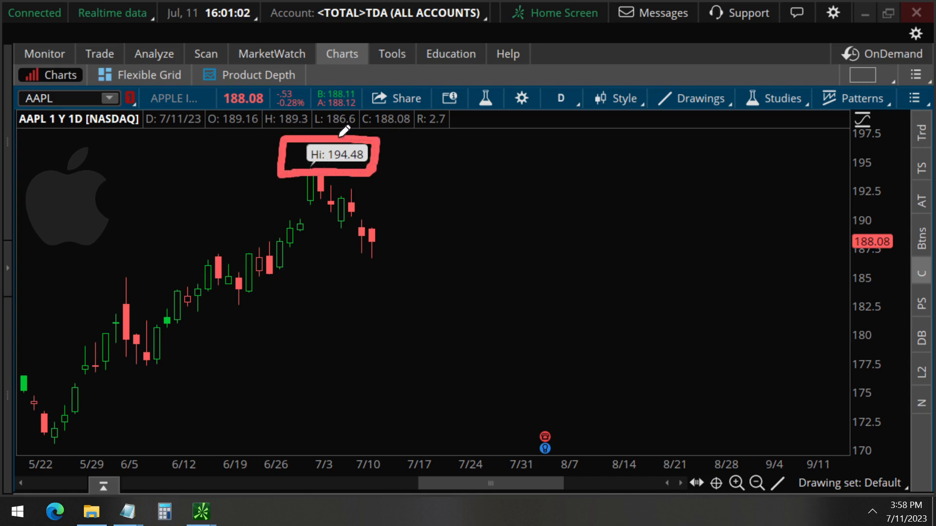
mouse_move(374, 166)
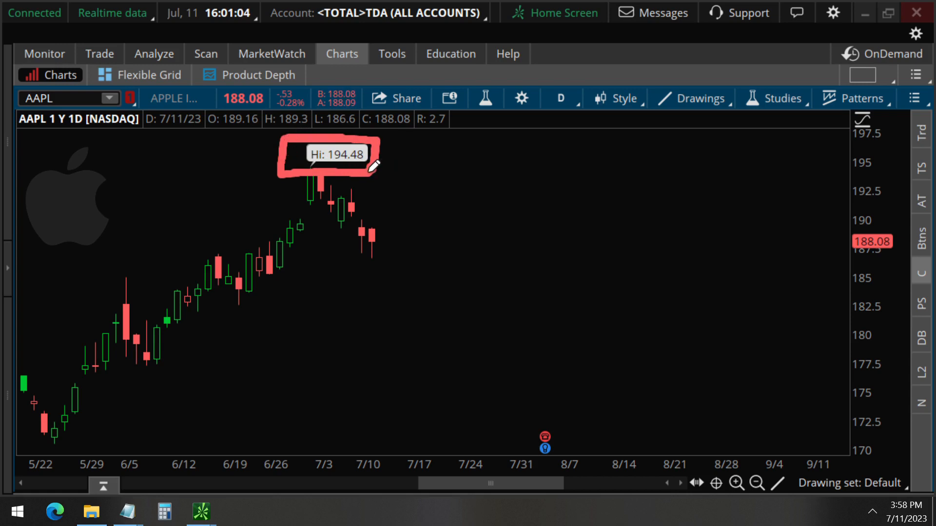
left_click_drag(369, 166, 407, 226)
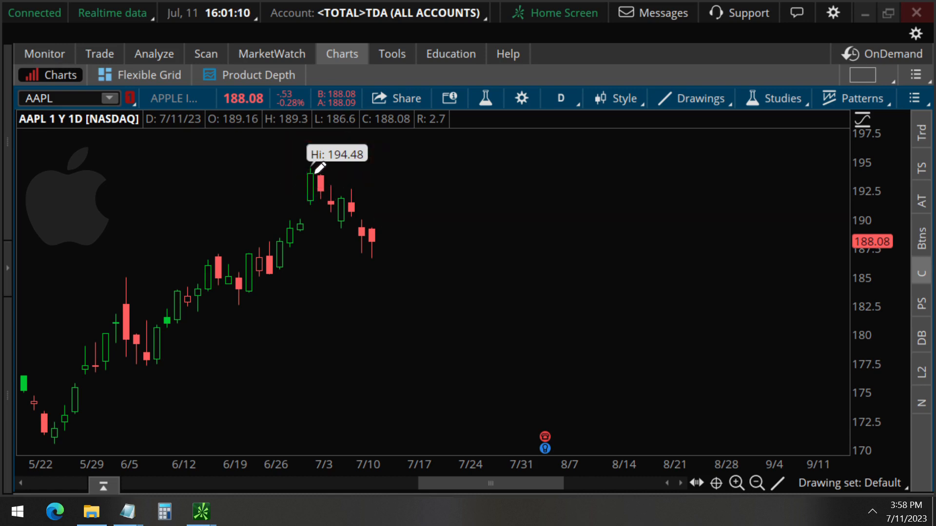
mouse_move(387, 206)
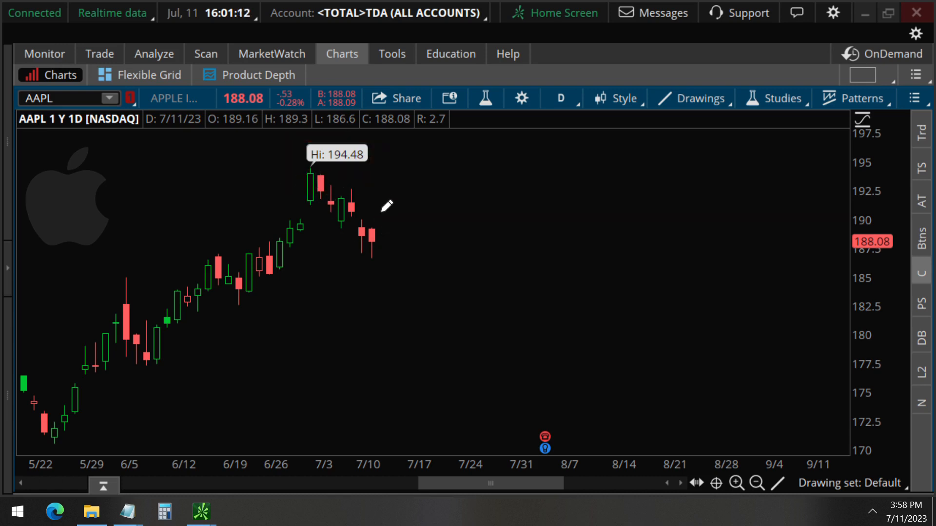
mouse_move(325, 208)
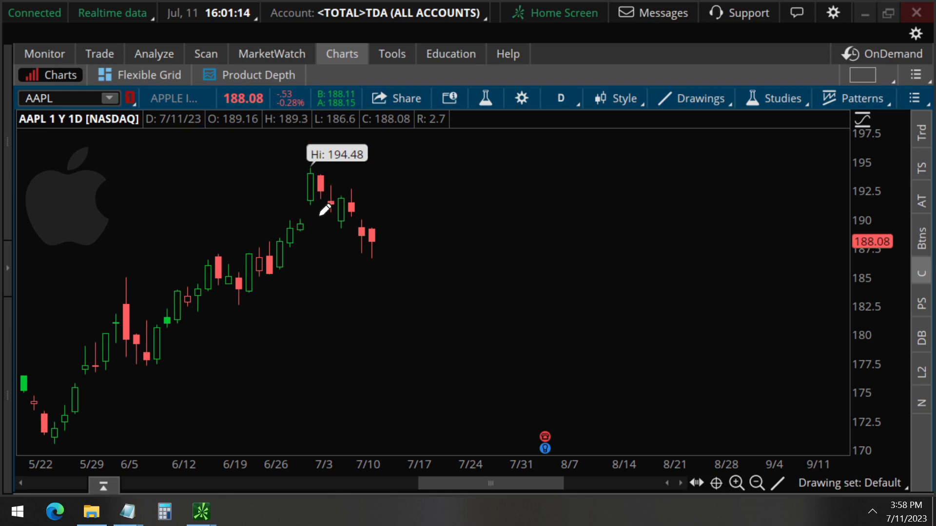
left_click_drag(320, 194, 820, 24)
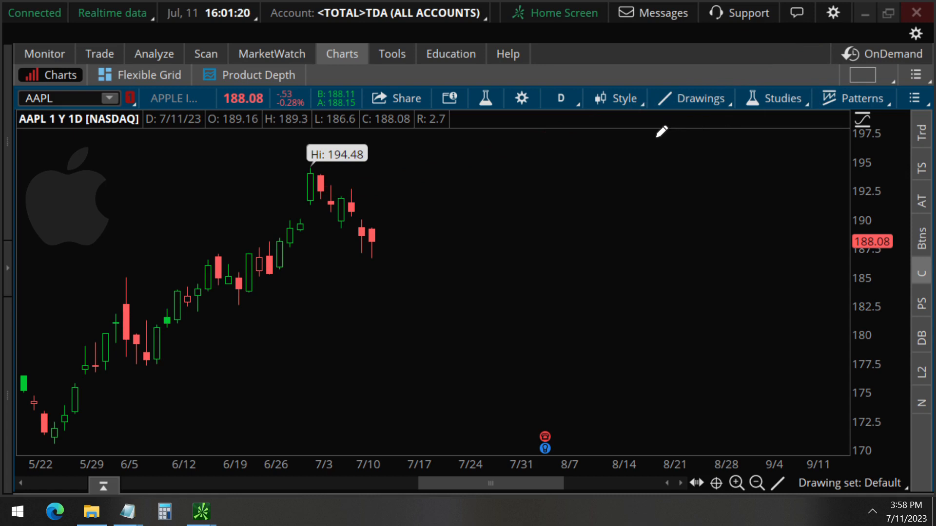
mouse_move(411, 255)
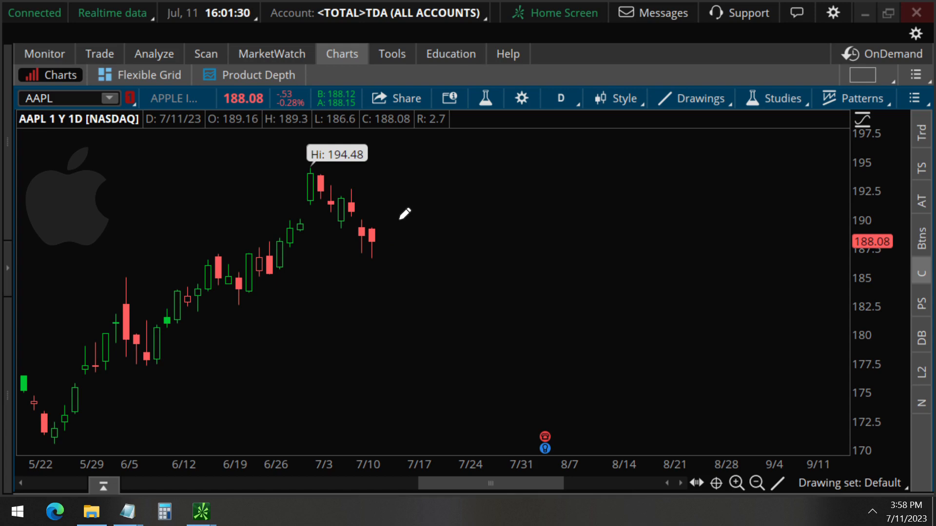
mouse_move(384, 241)
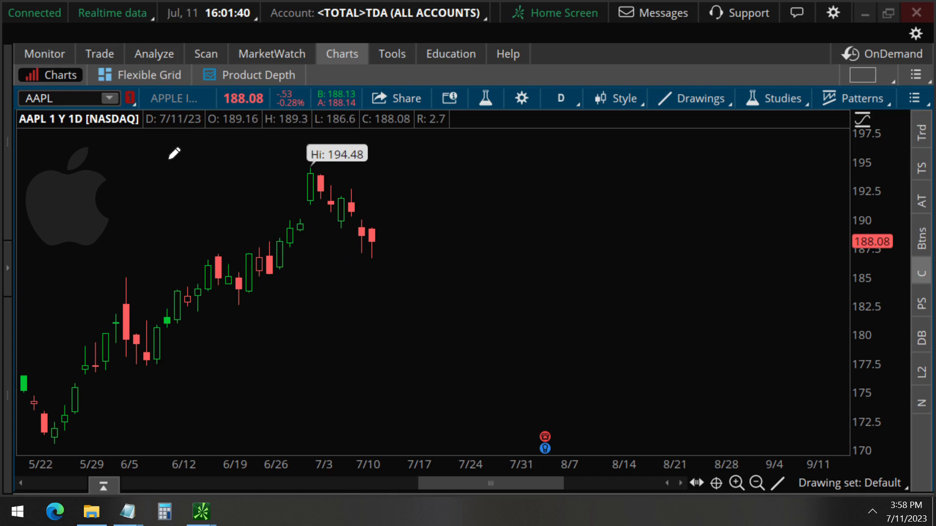
left_click(98, 53)
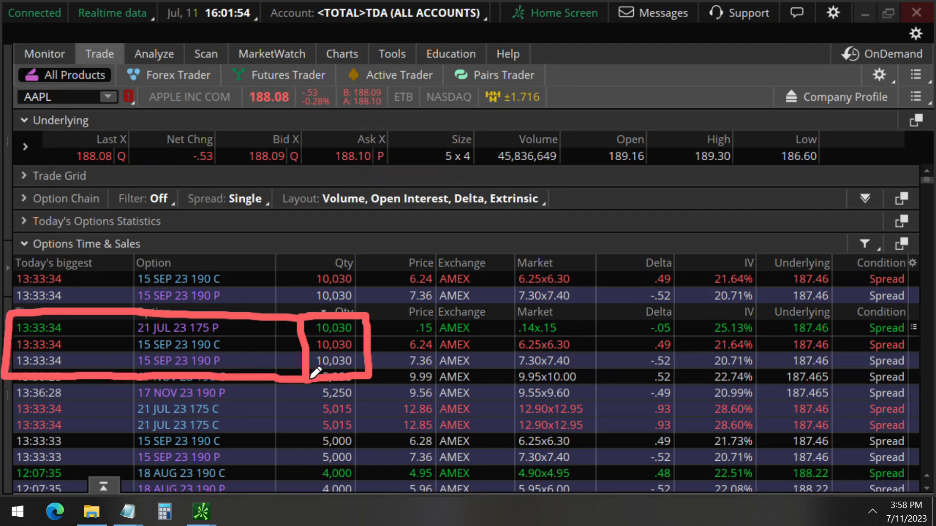
mouse_move(239, 326)
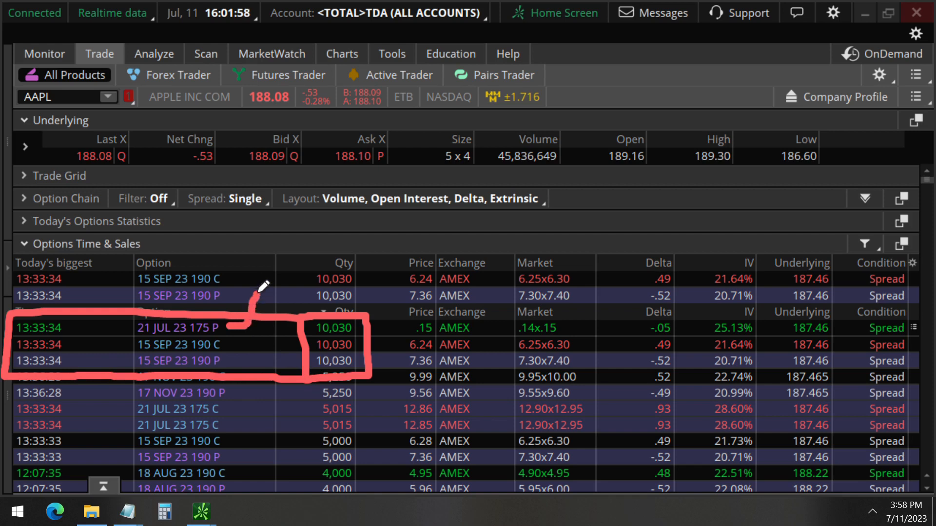
mouse_move(257, 331)
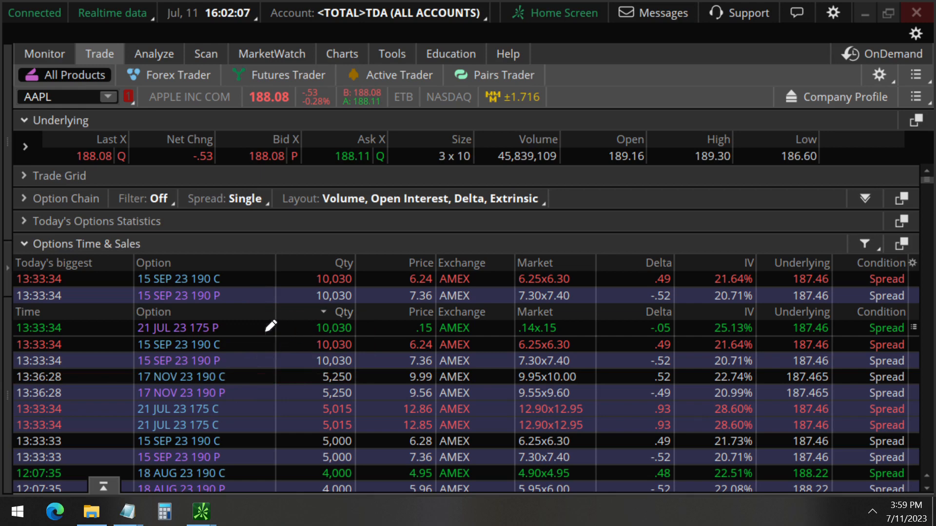
mouse_move(68, 221)
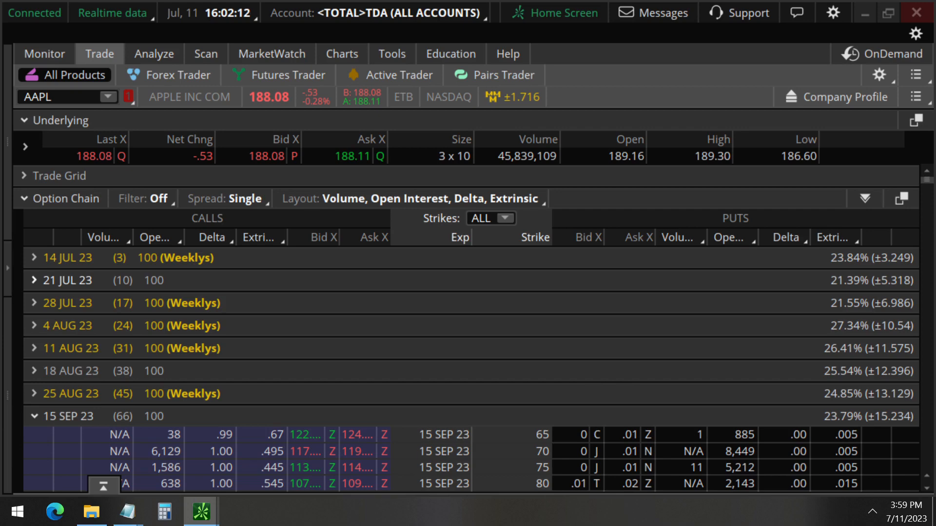
- Expand the 21 JUL 23 expiration and scroll its strikes toward the 175 put
left_click(23, 280)
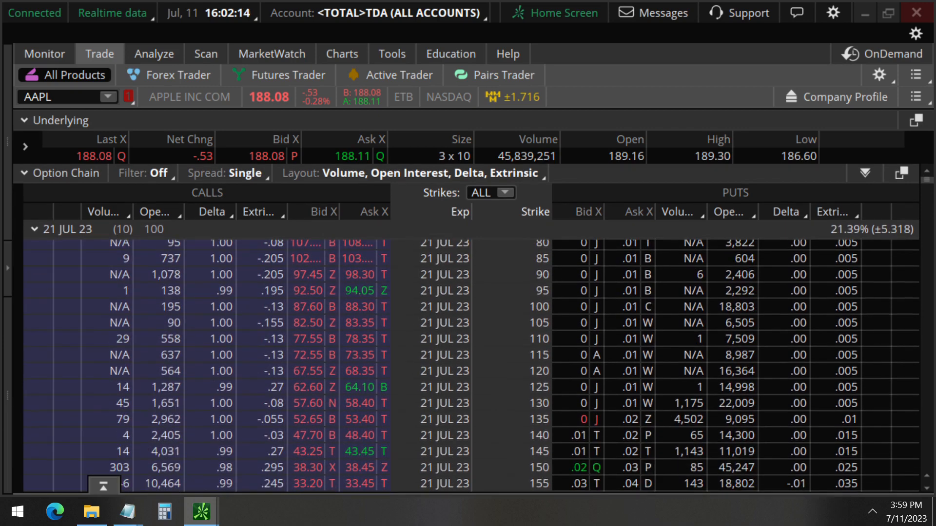
scroll("down", 3)
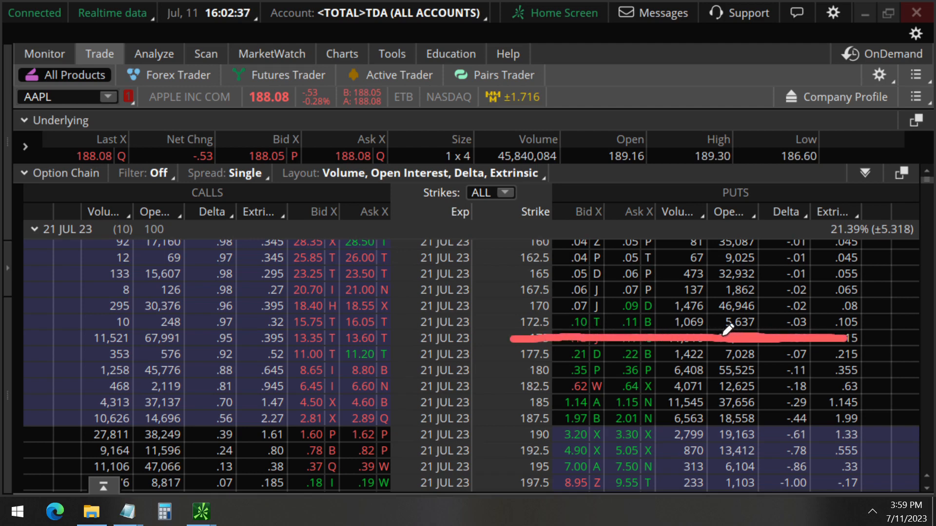
mouse_move(526, 332)
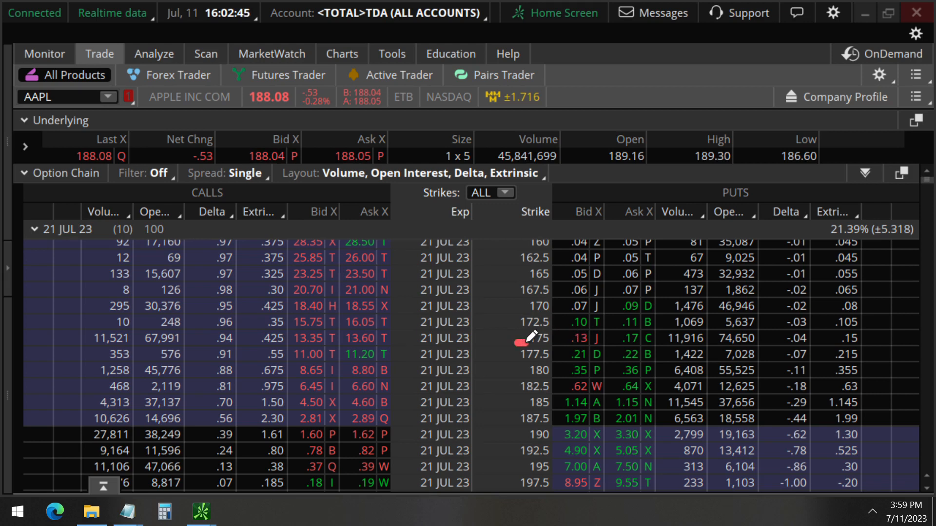
mouse_move(532, 335)
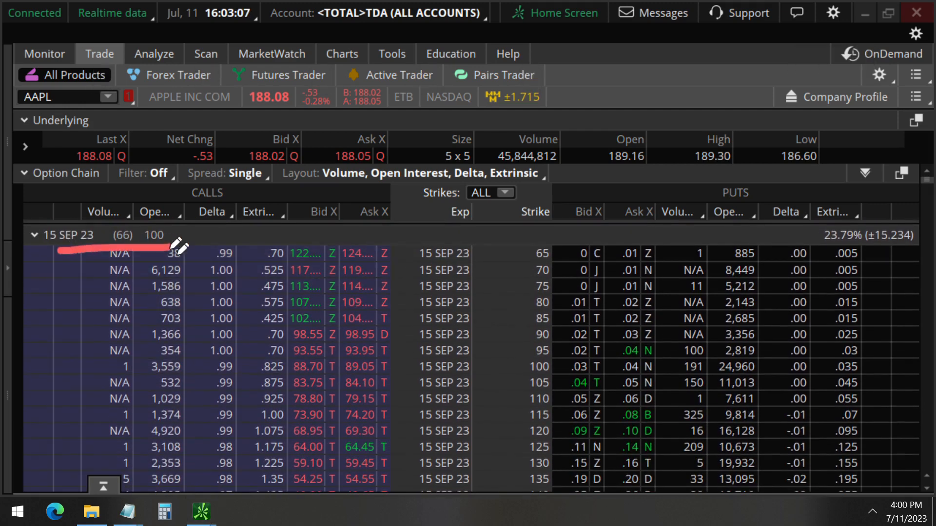
scroll("down", 3)
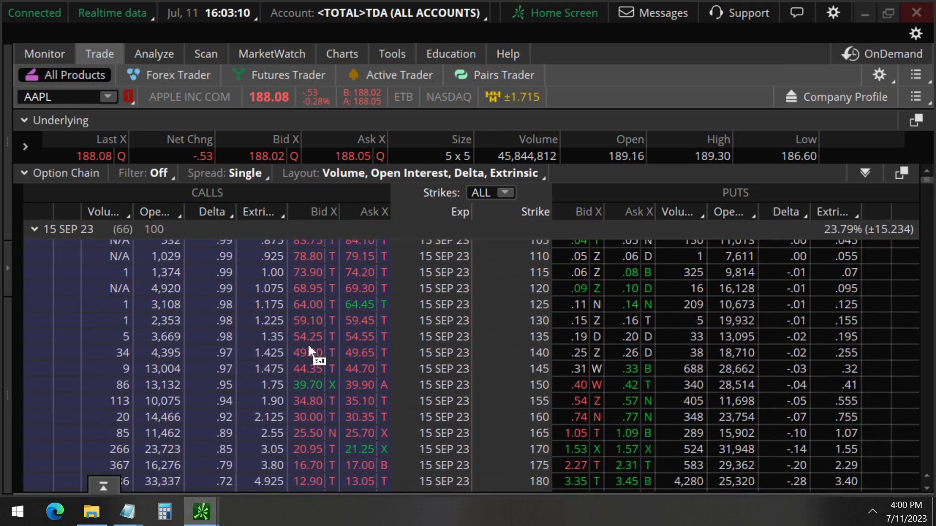
scroll("down", 3)
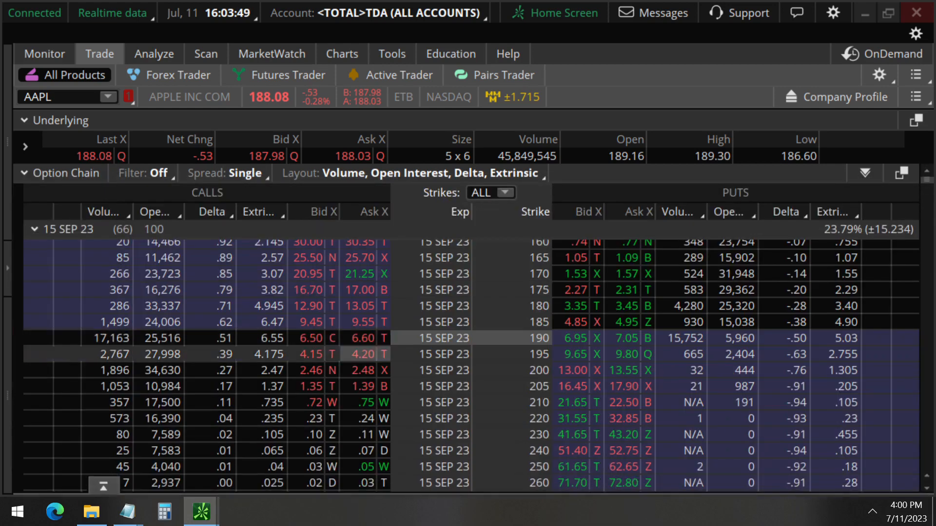
- Start a combo order at the 15 SEP 23 190 strike: sell the 190 call, buy the 190 put at -0.45 limit
left_click(623, 338)
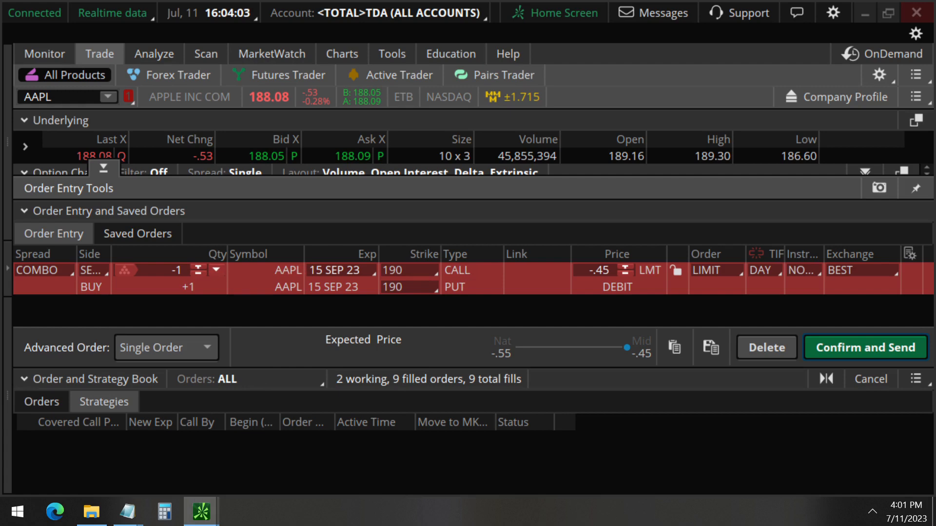
- Work out 4200 × 10030 = 42,126,000 in Windows Calculator, then close it
left_click(164, 512)
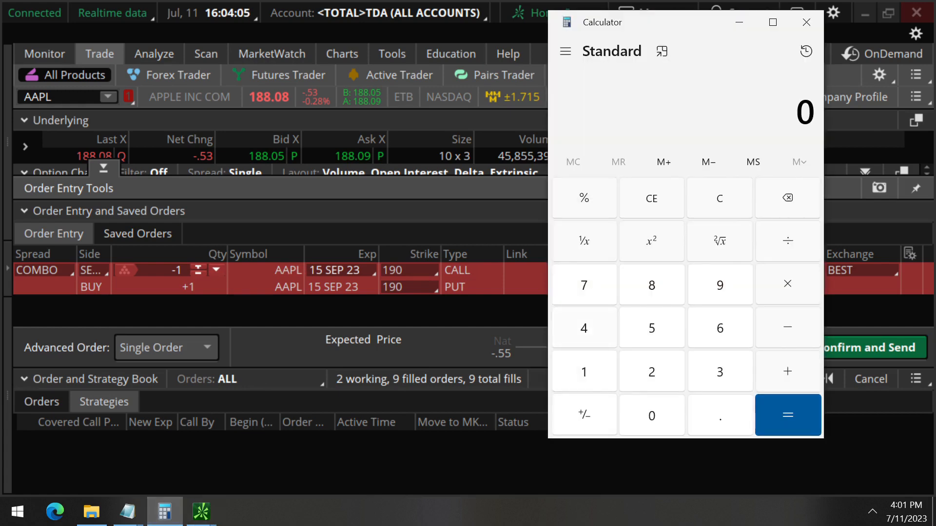
left_click(651, 416)
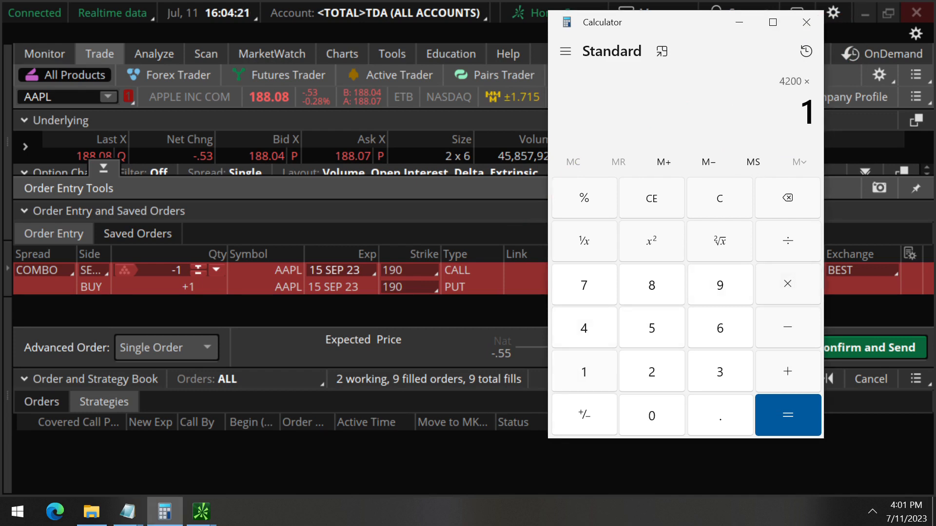
left_click(787, 415)
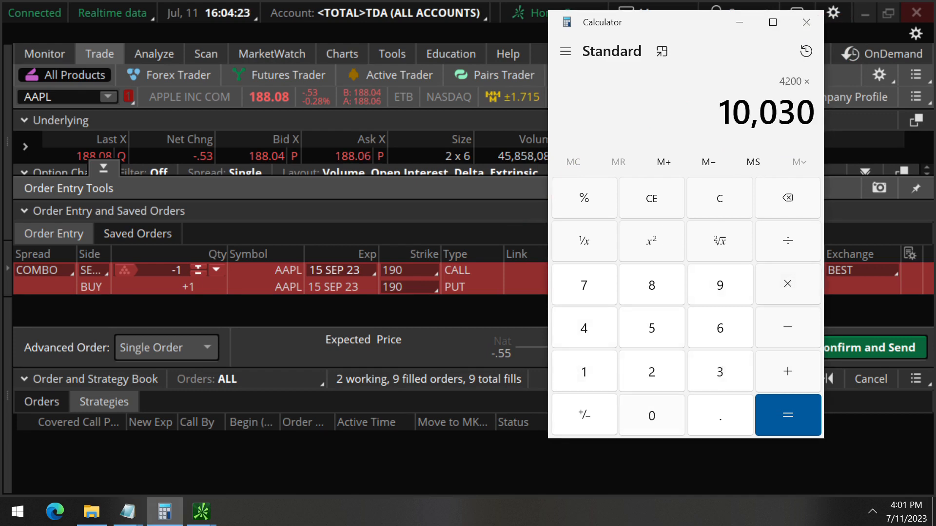
left_click(787, 415)
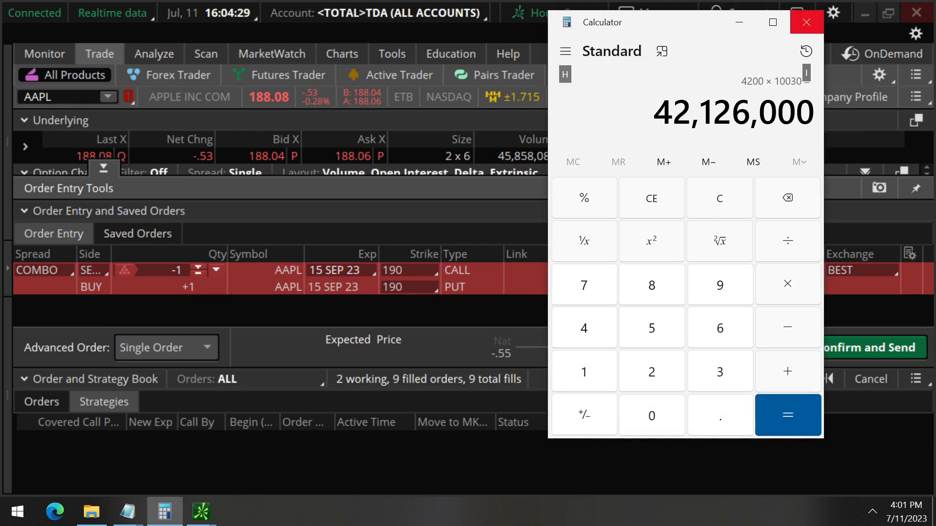
left_click(805, 23)
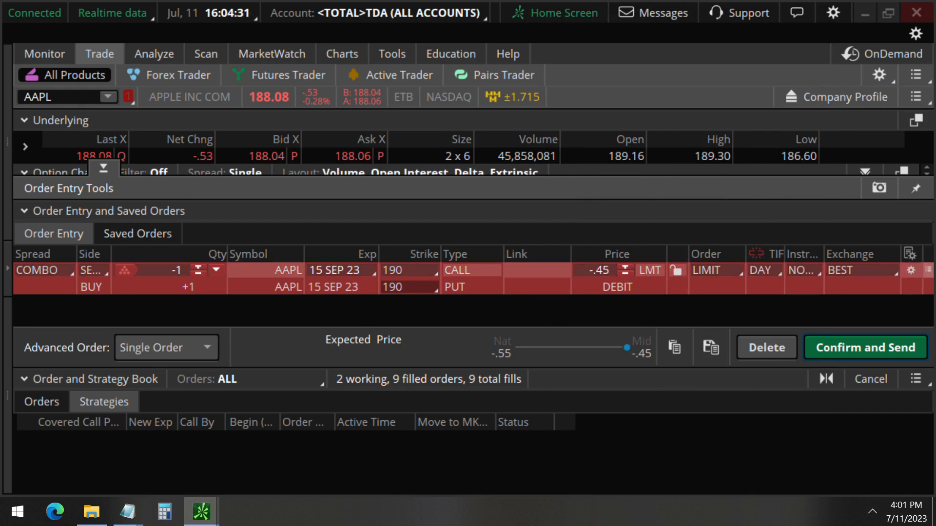
- Show the combo's Risk Profile on the Analyze page, marking the breakeven near 188 and the loss region above it
left_click(153, 53)
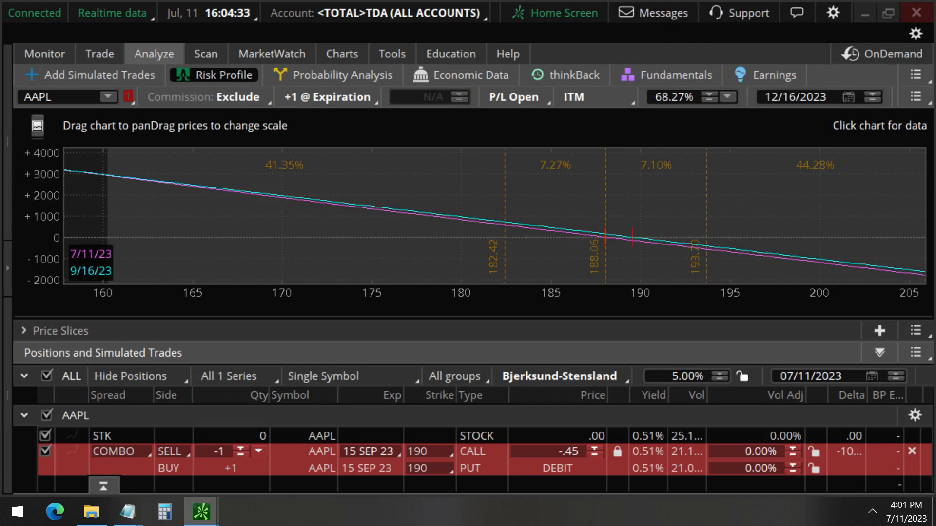
mouse_move(589, 230)
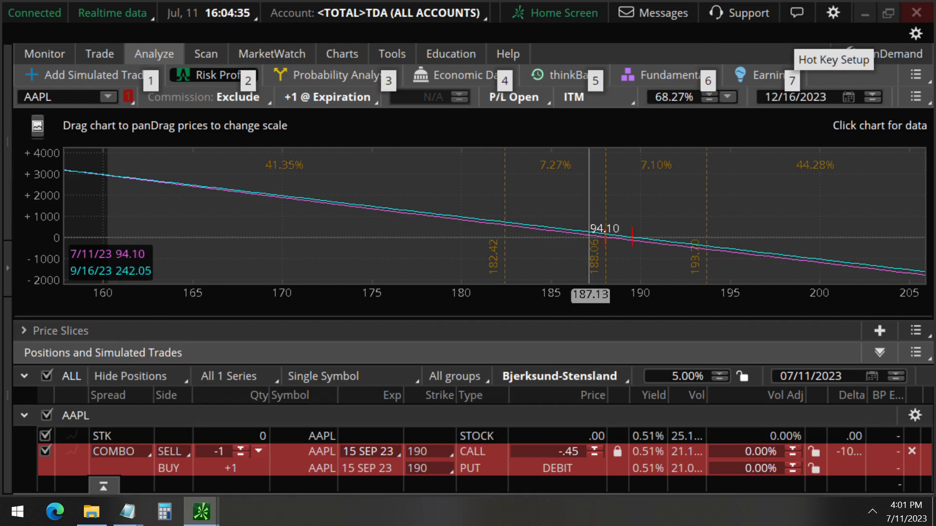
left_click_drag(576, 239, 585, 304)
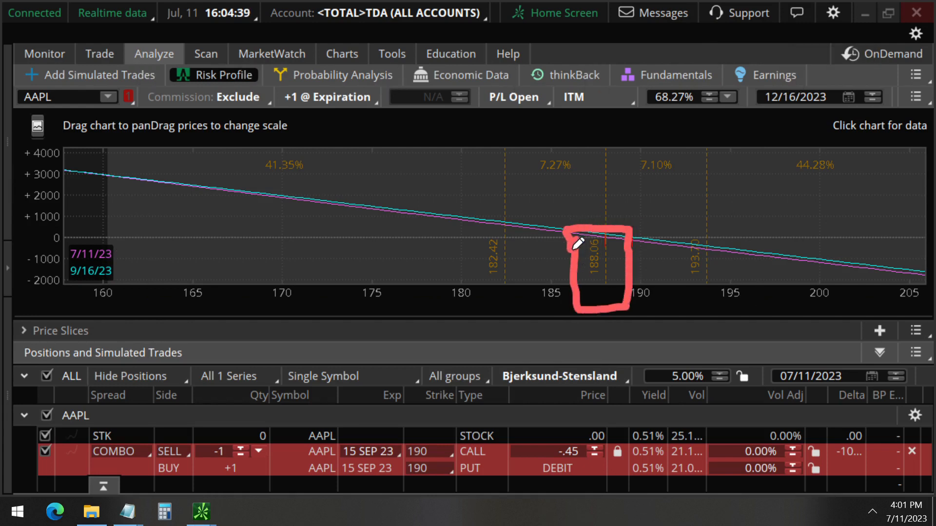
mouse_move(603, 239)
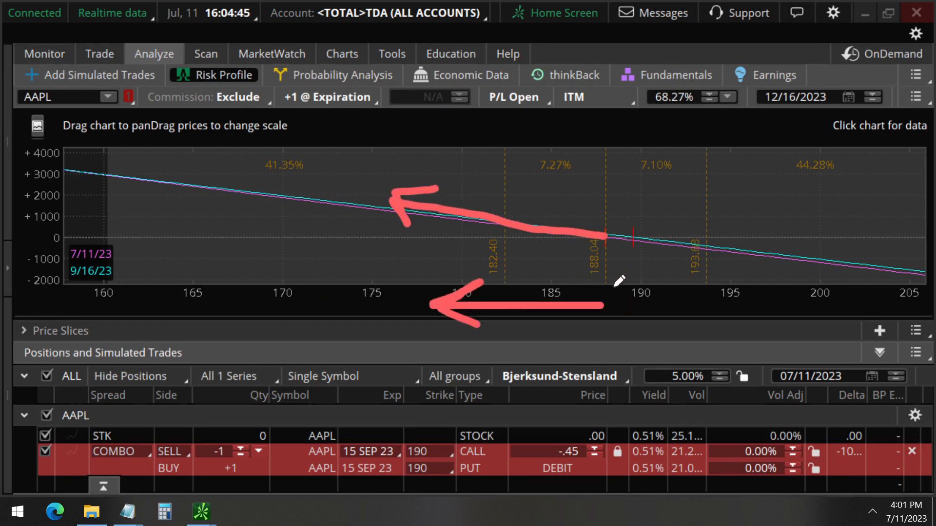
left_click_drag(609, 316, 728, 316)
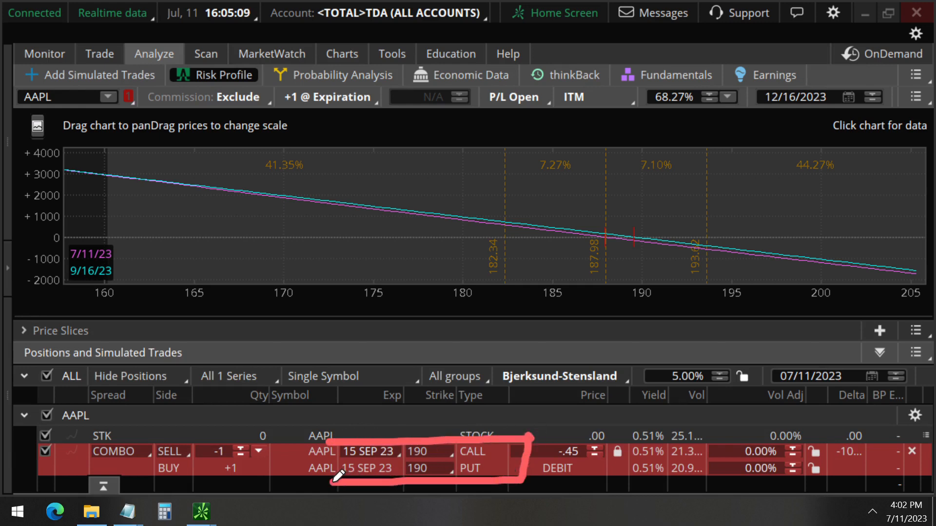
mouse_move(501, 302)
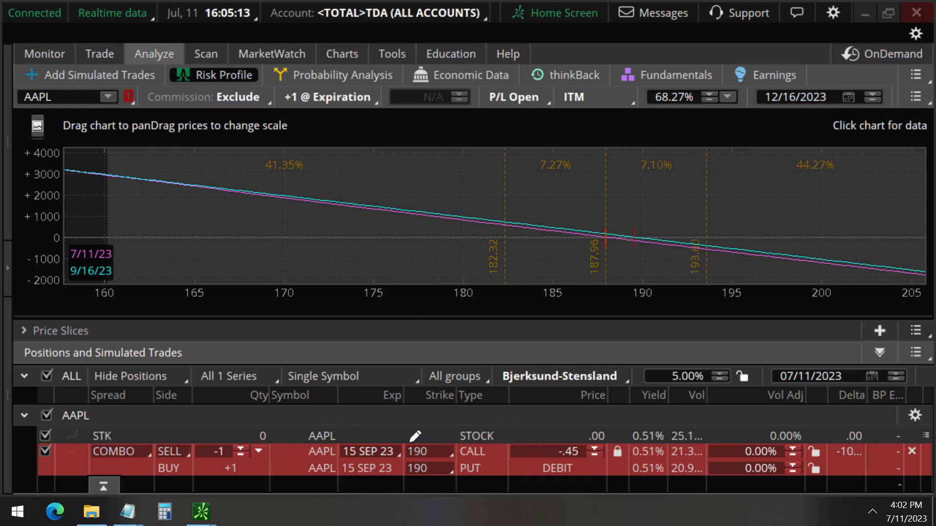
mouse_move(382, 144)
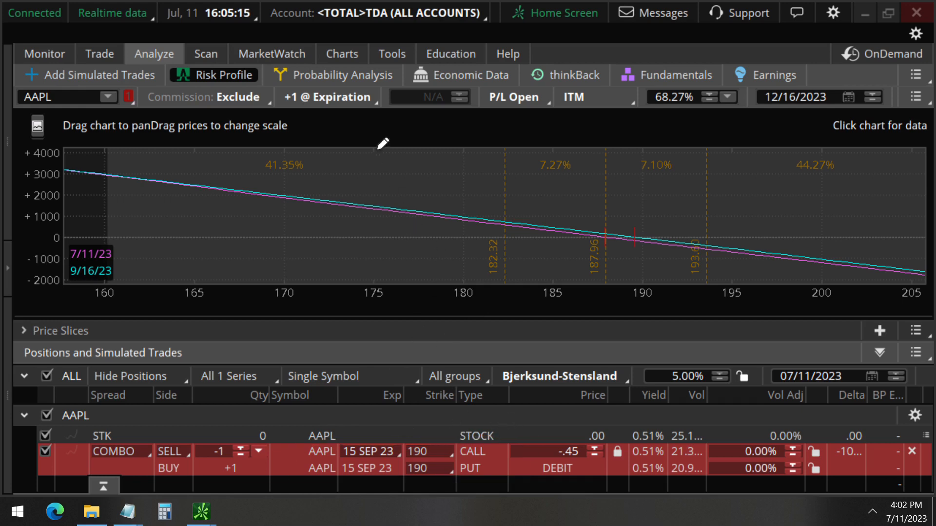
left_click(341, 54)
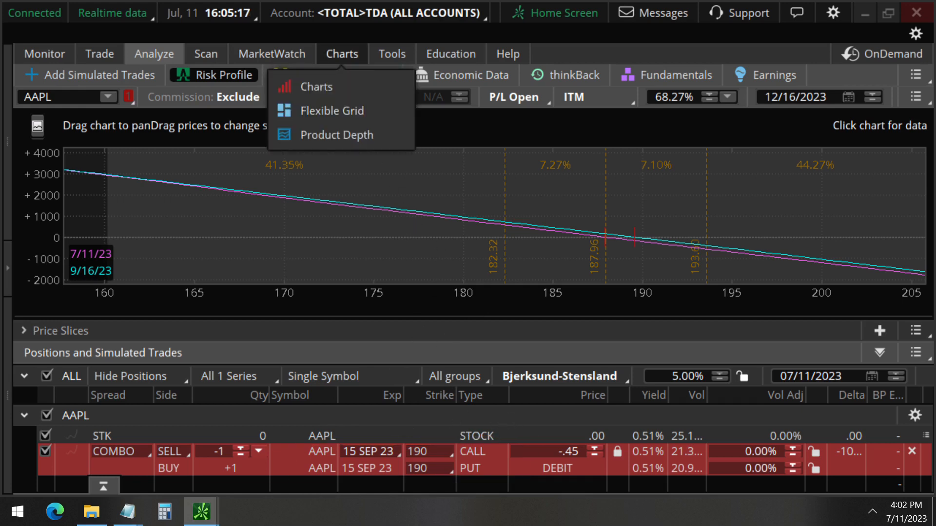
- Load the AAPL 1Y 1D candlestick chart and mark the area around the 194.48 high and 188.08 last price
left_click(315, 87)
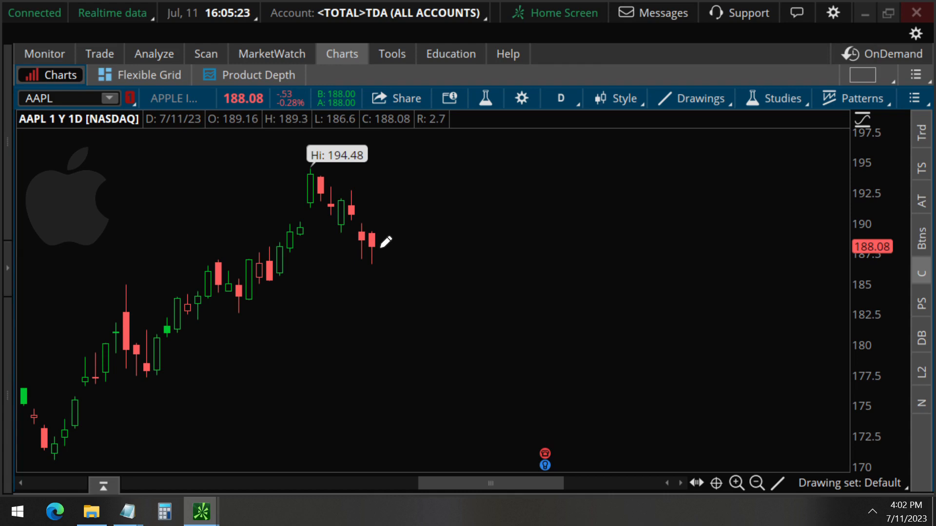
left_click_drag(379, 244, 444, 305)
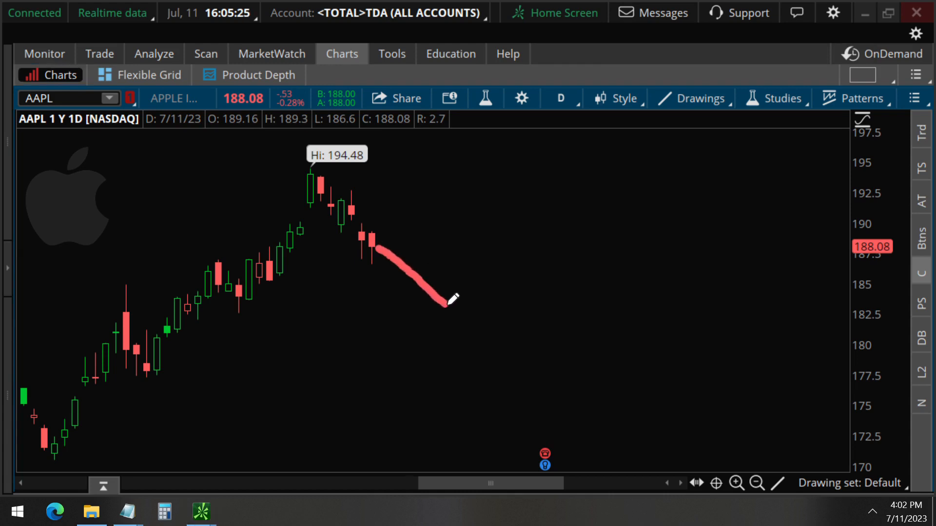
left_click_drag(445, 304, 466, 275)
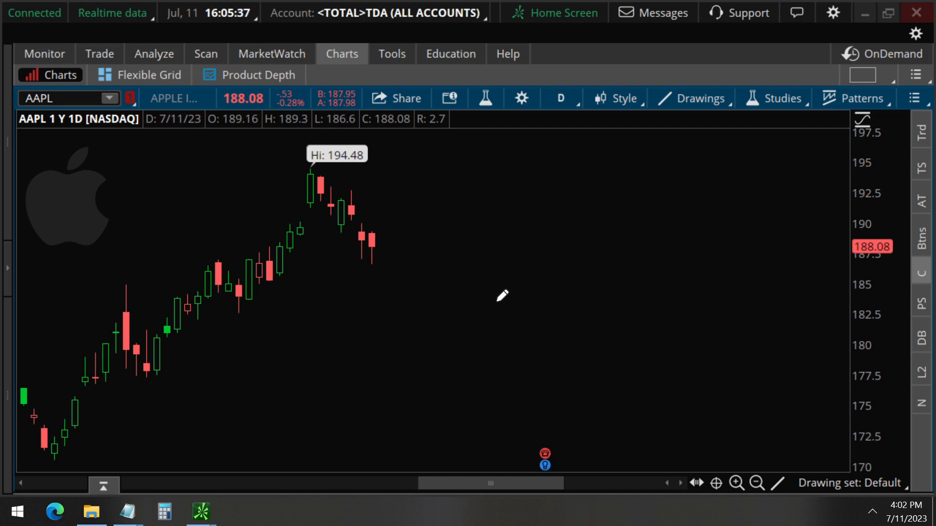
mouse_move(33, 115)
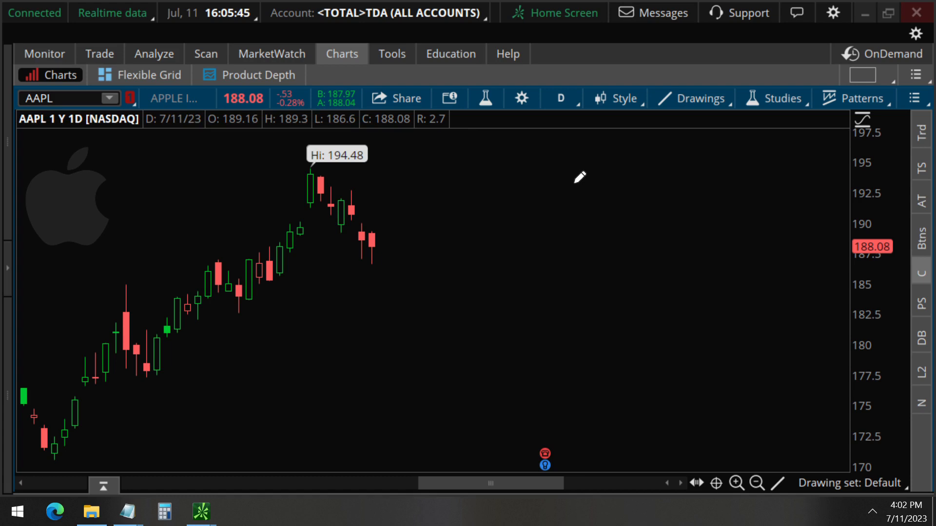
mouse_move(272, 173)
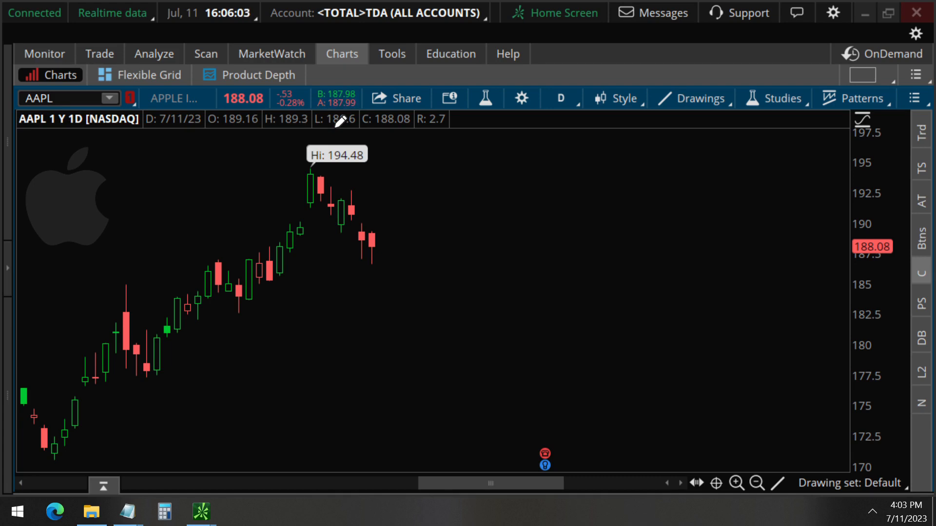
mouse_move(236, 130)
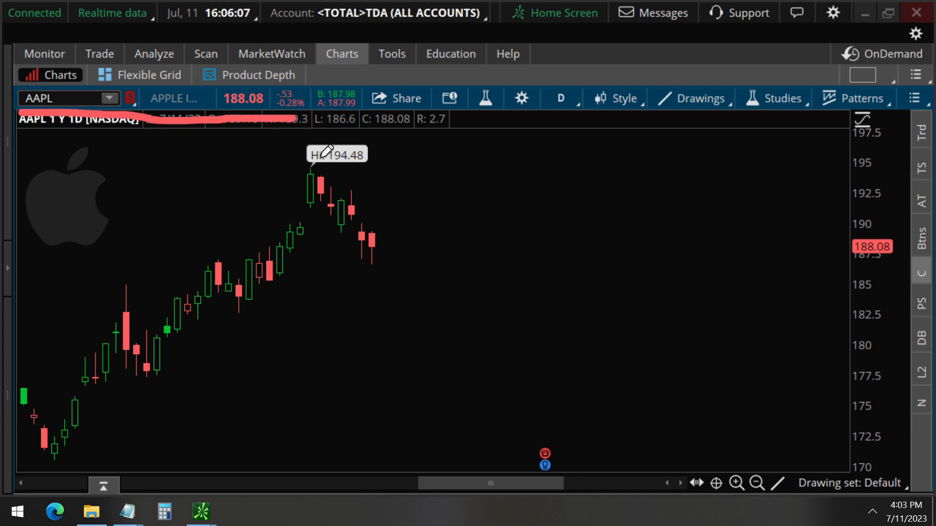
left_click_drag(307, 222, 385, 287)
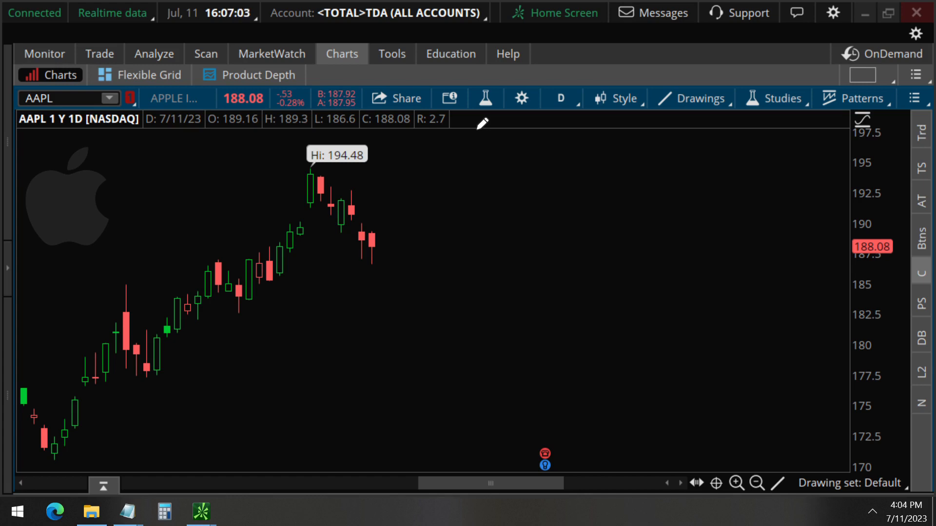
mouse_move(436, 257)
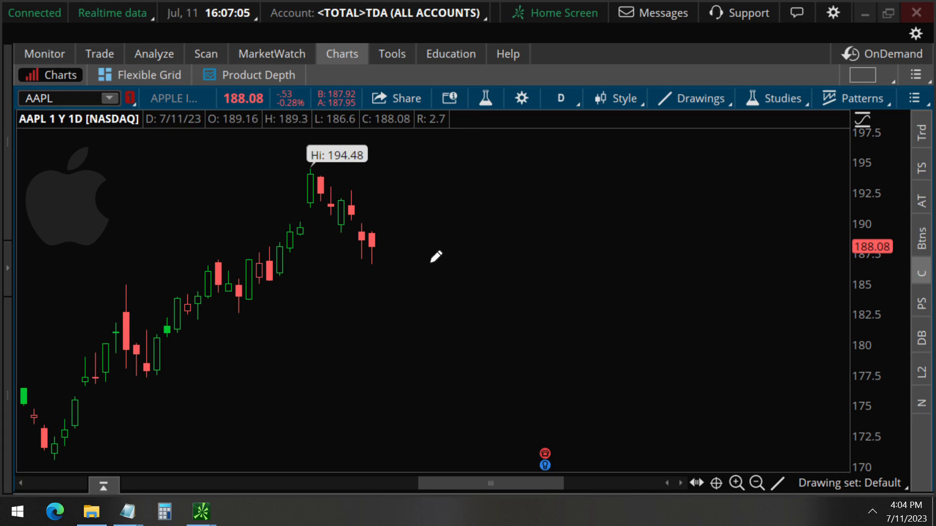
mouse_move(405, 263)
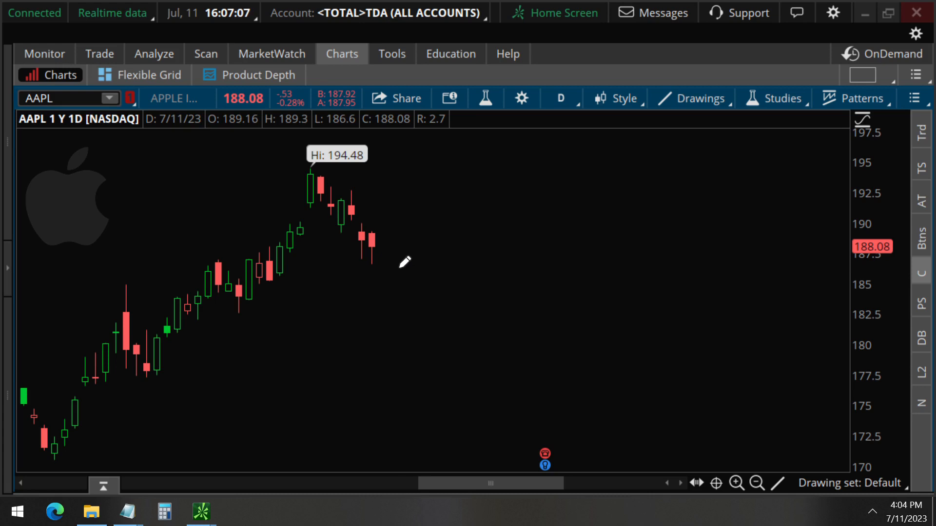